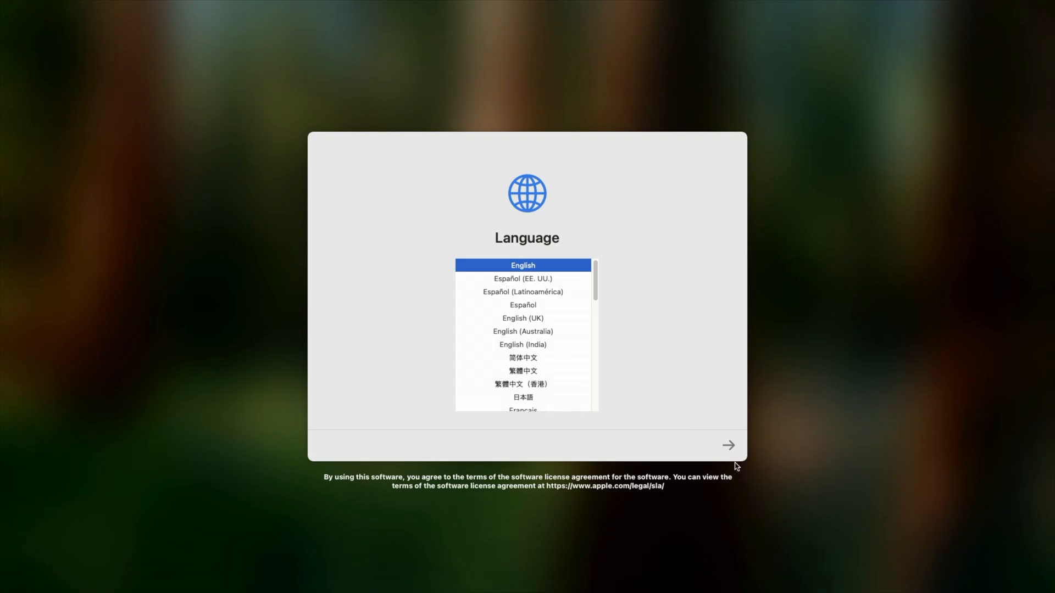
Continue from the Language page with English selected to reach Pair Your Keyboard.
left_click(727, 445)
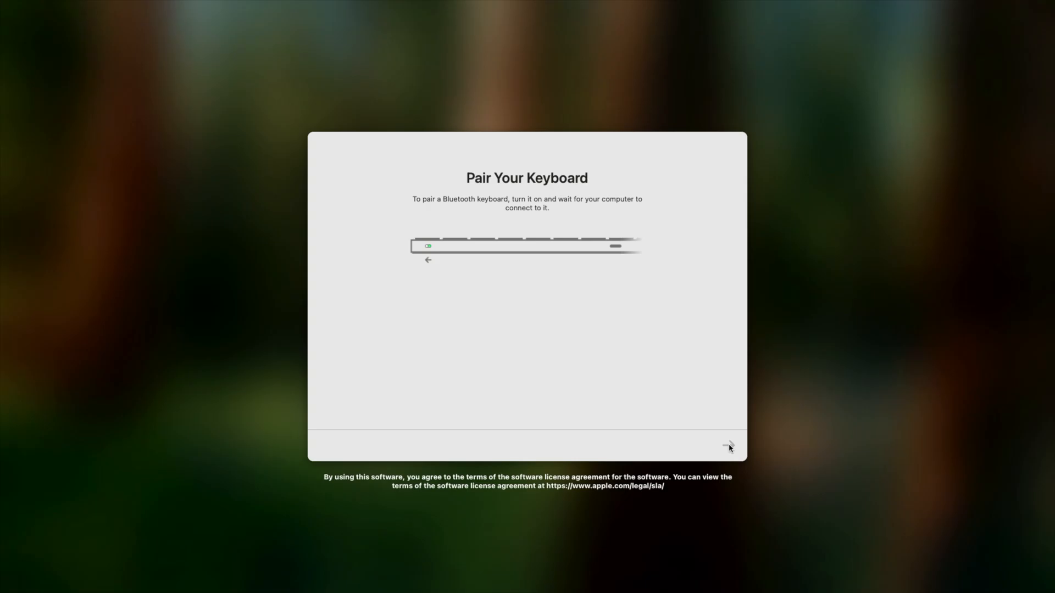
left_click(729, 447)
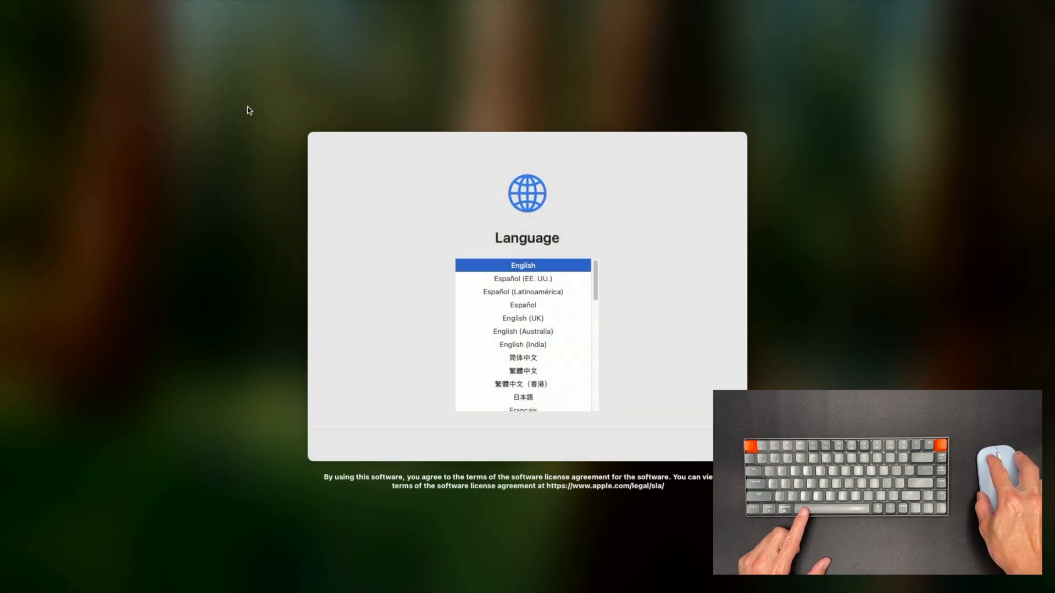
mouse_move(406, 230)
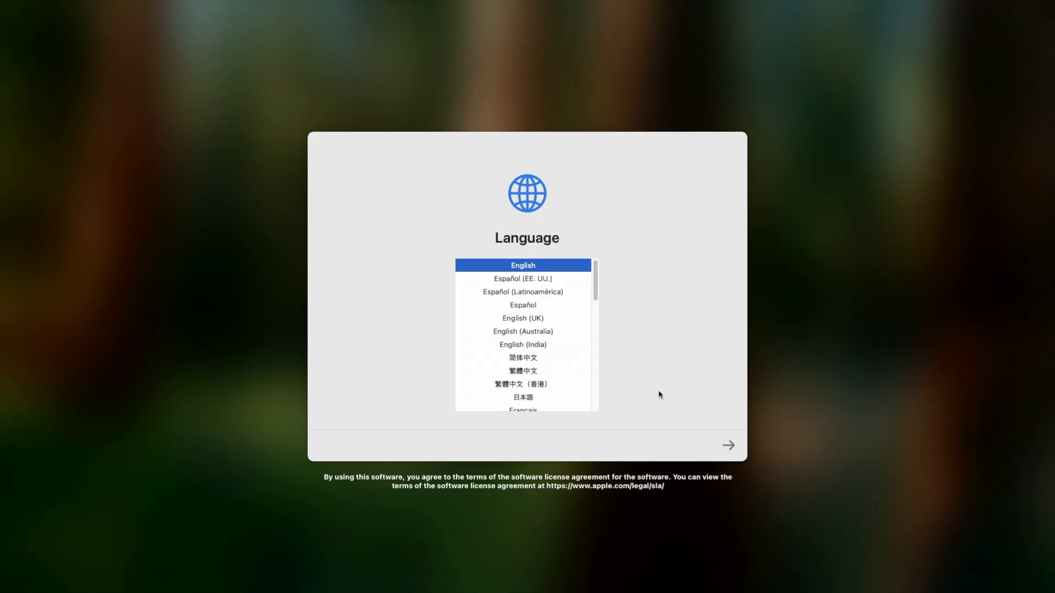
mouse_move(737, 469)
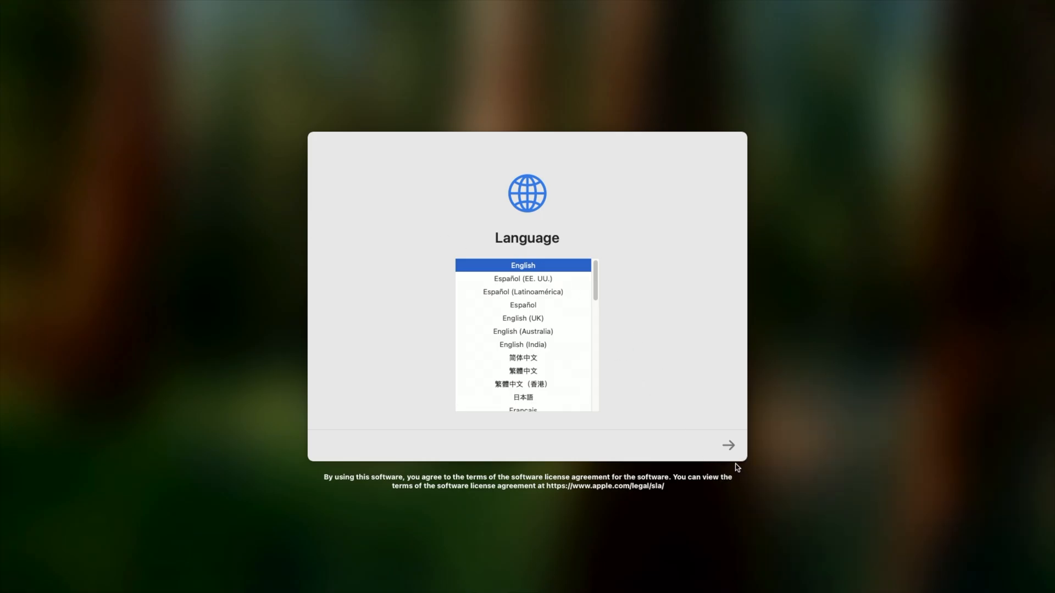
Confirm English again and advance to the Pair Your Keyboard page.
left_click(728, 445)
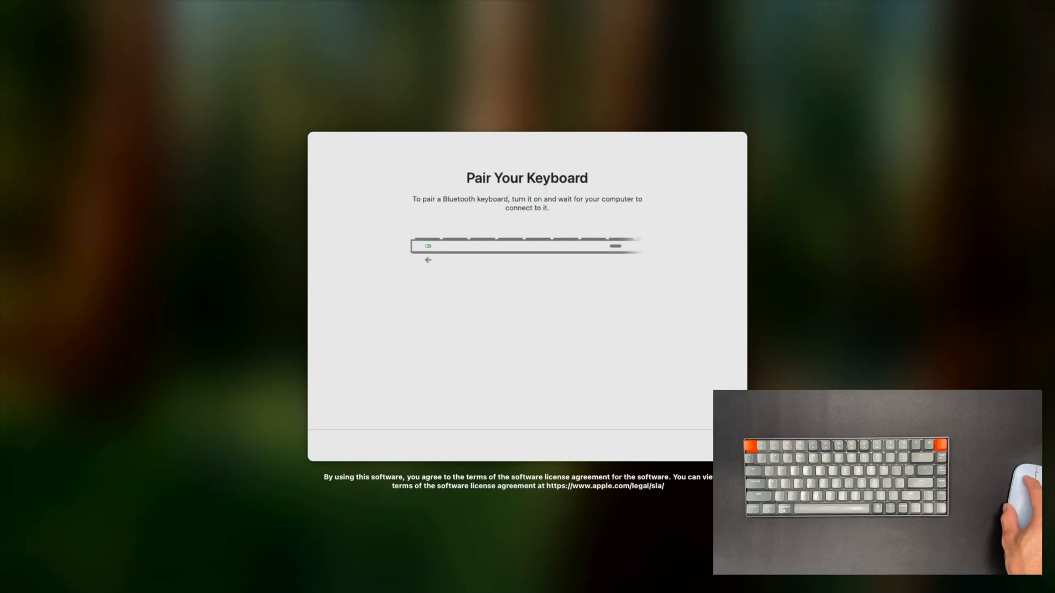